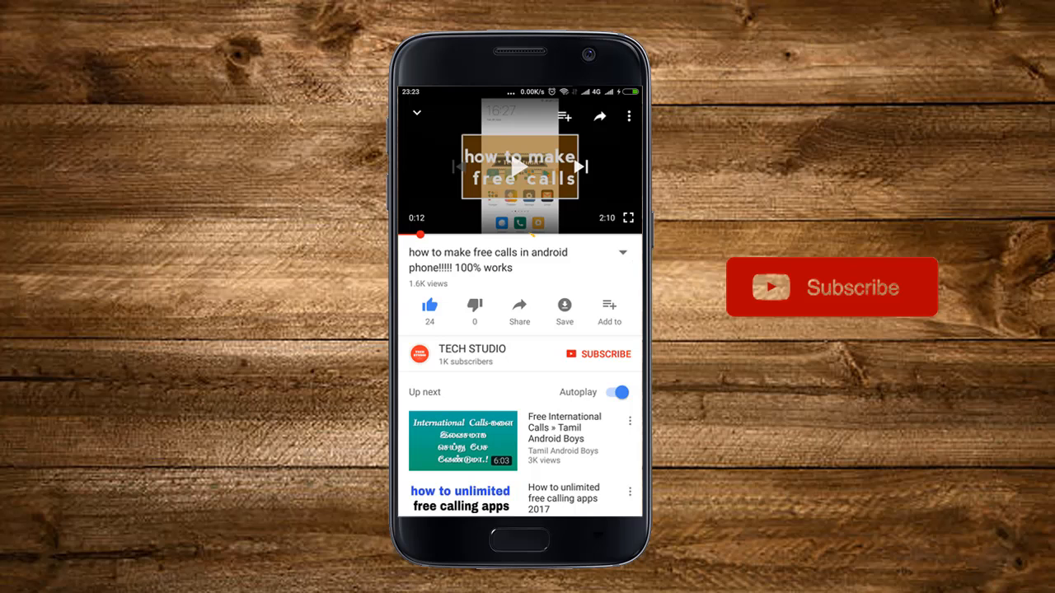
- Let the channel intro overlay finish until the Windows desktop is showing
left_click(596, 353)
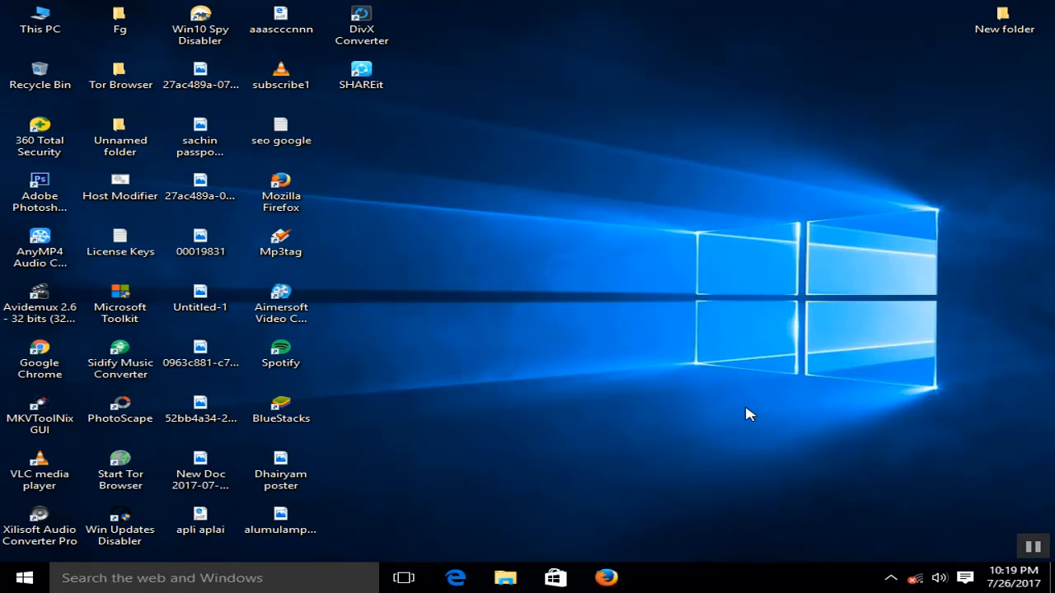
mouse_move(745, 407)
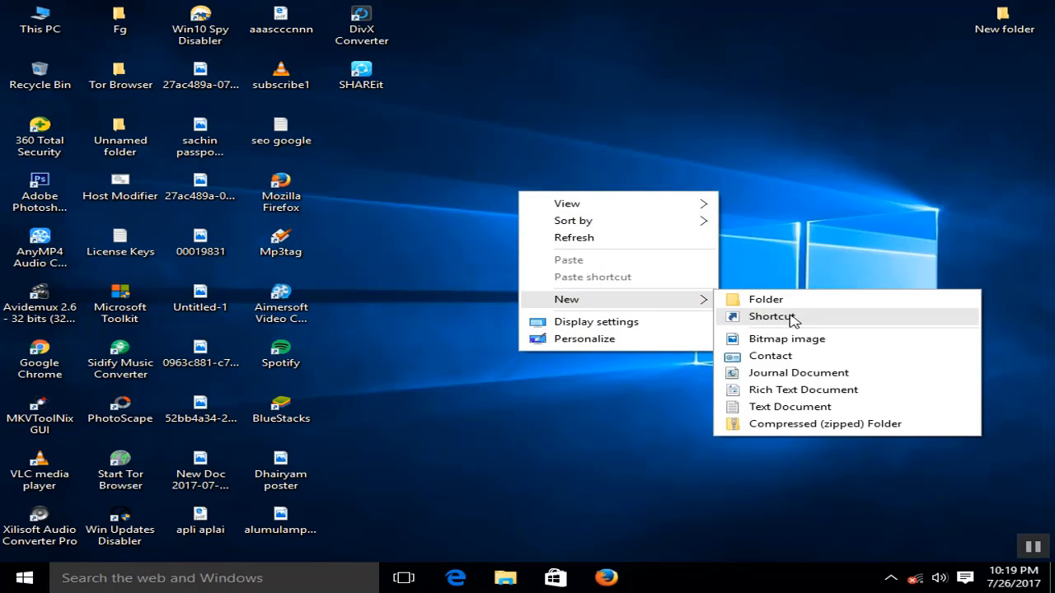
- Start a new shortcut from the desktop context menu so the Create Shortcut wizard appears
left_click(717, 309)
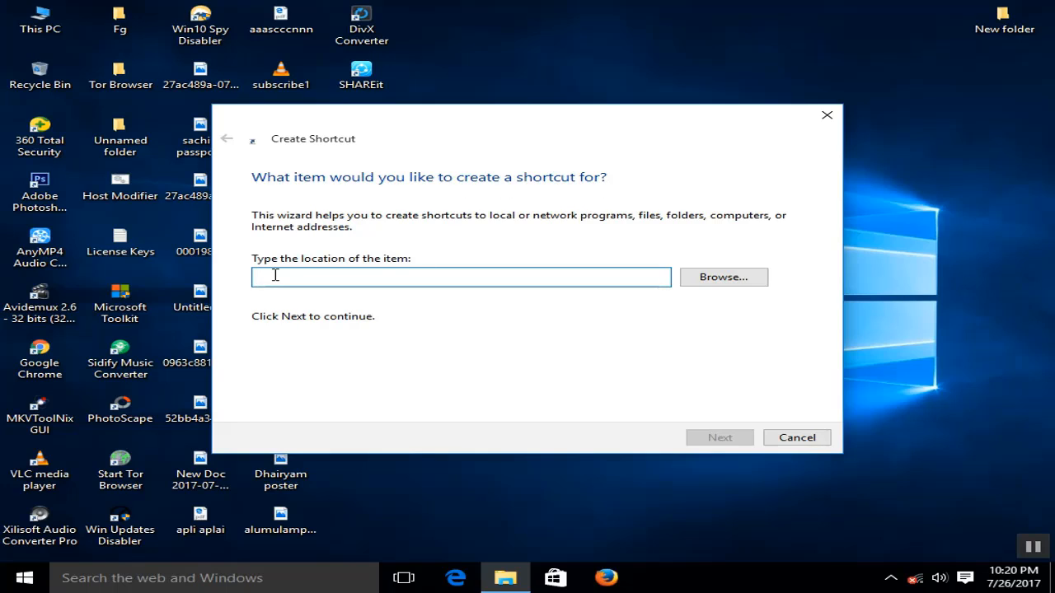
- Enter shutdown -s -t 600 as the shortcut's item location
left_click(462, 277)
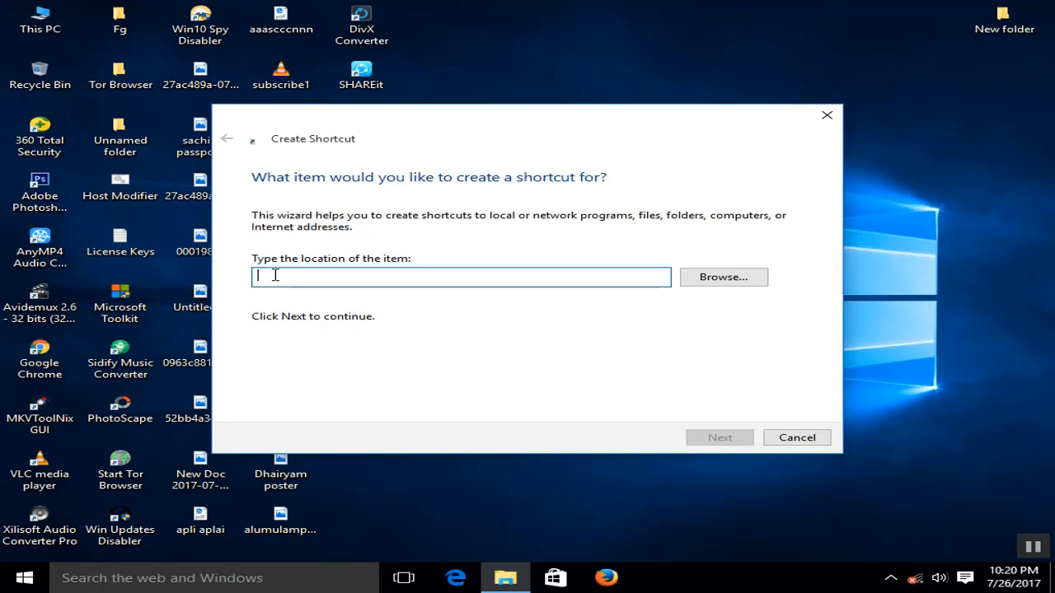
type("s")
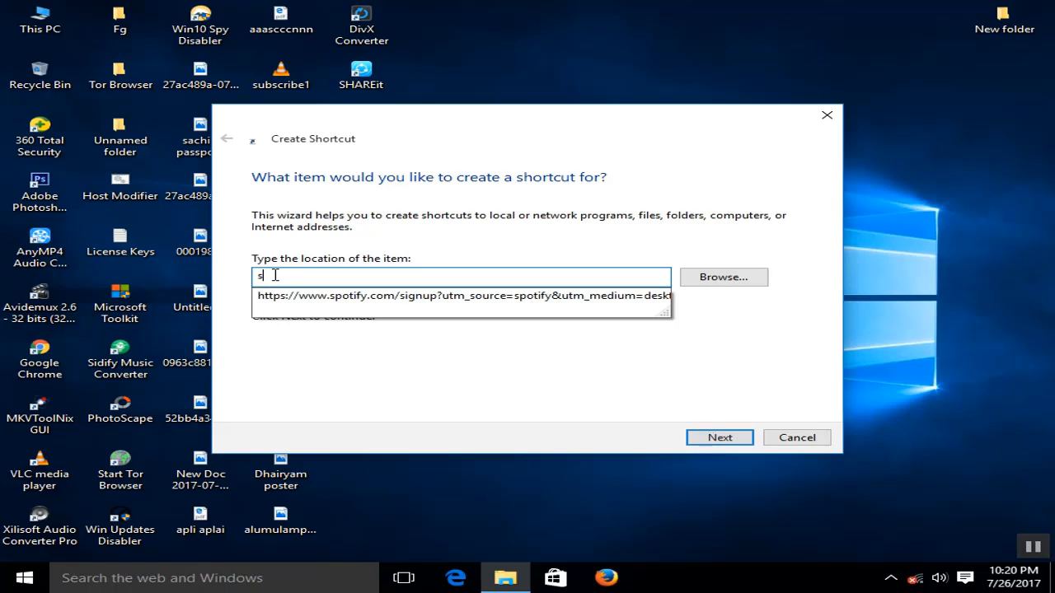
type("h")
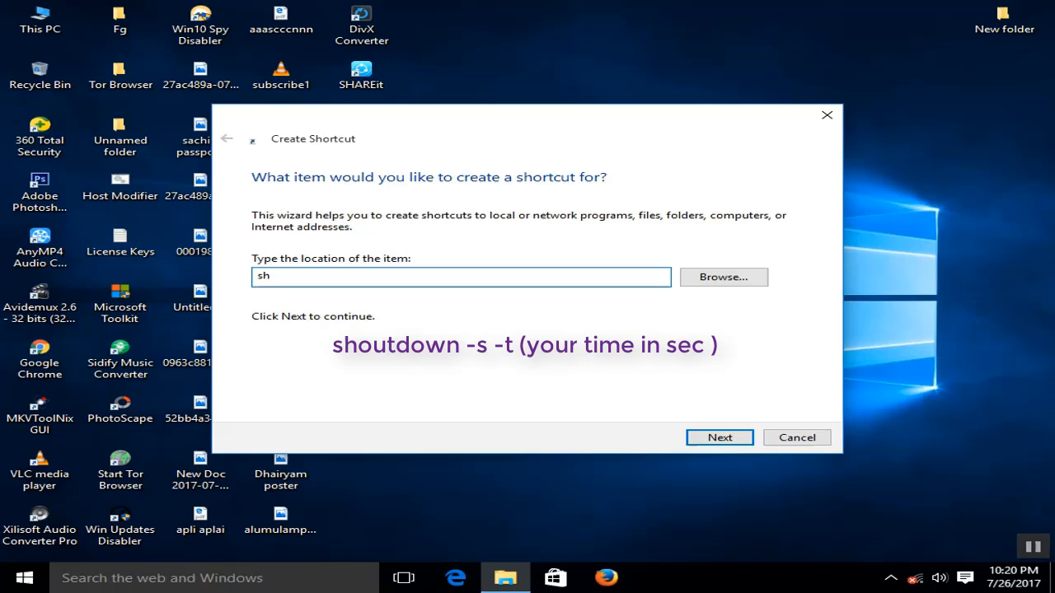
type("utd")
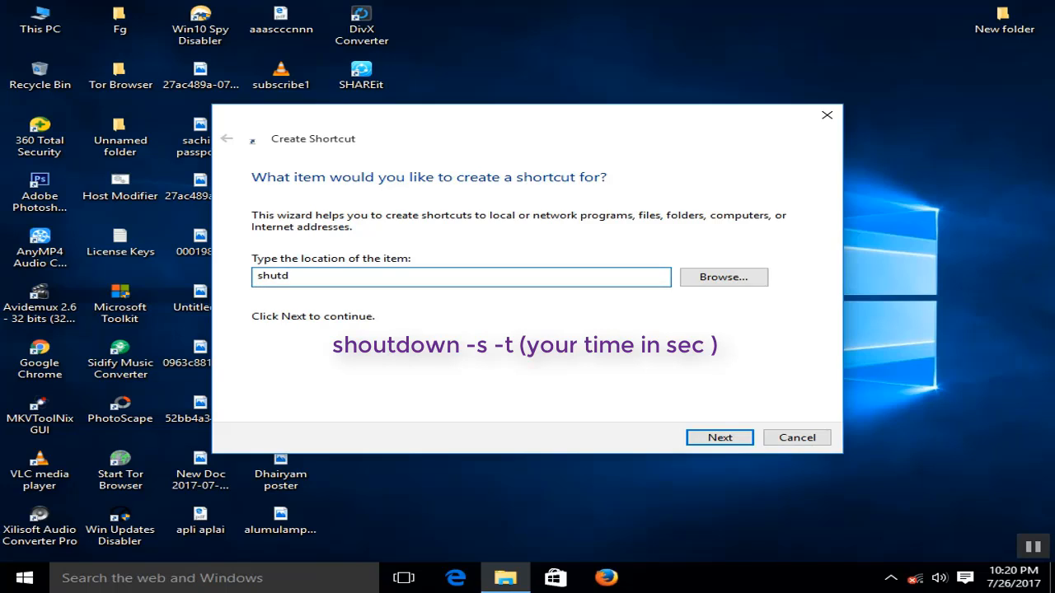
type("own -")
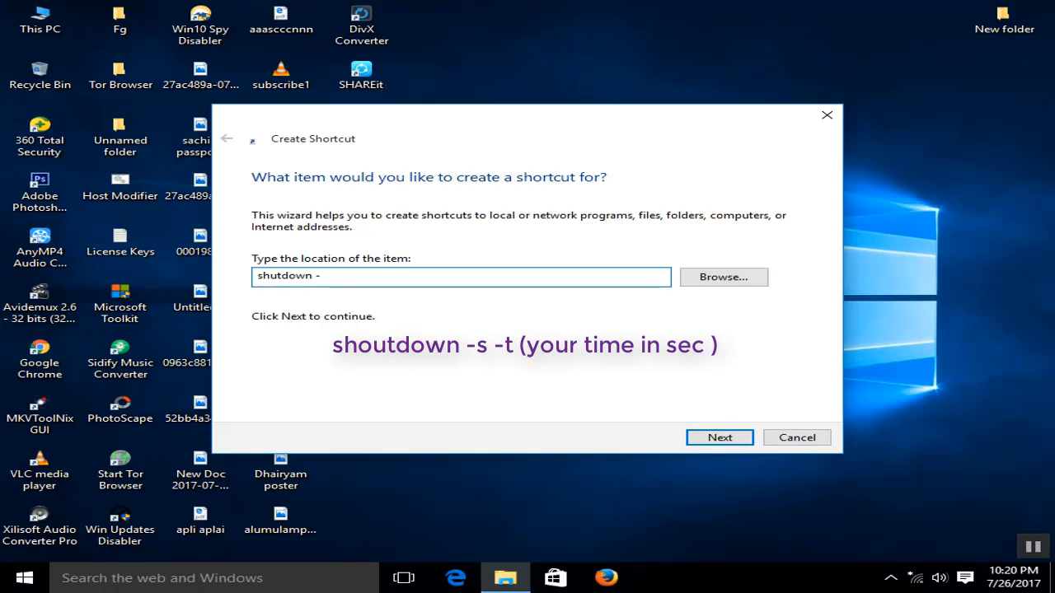
type("s -")
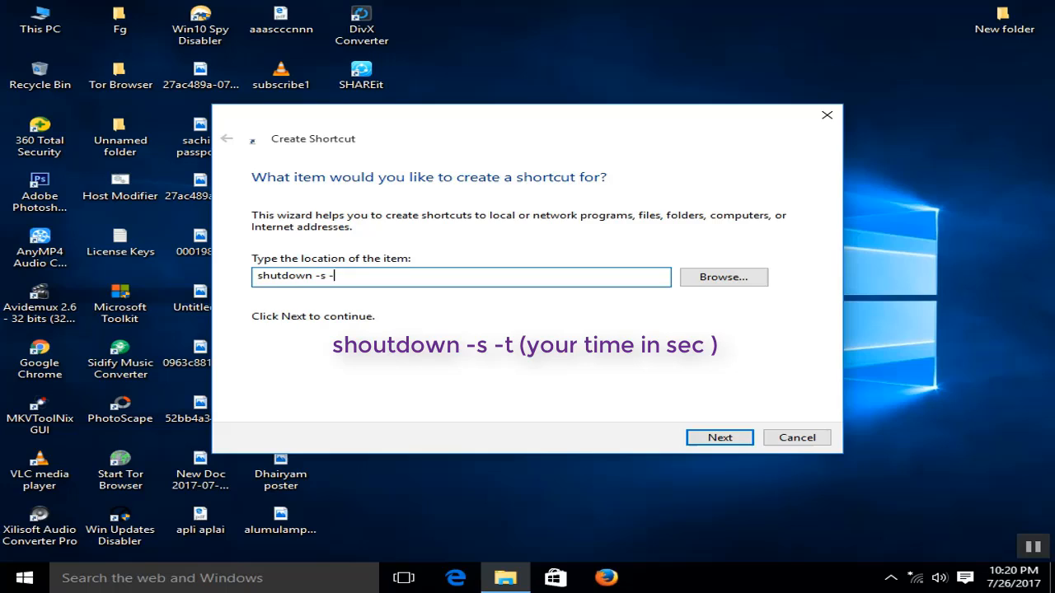
type("t")
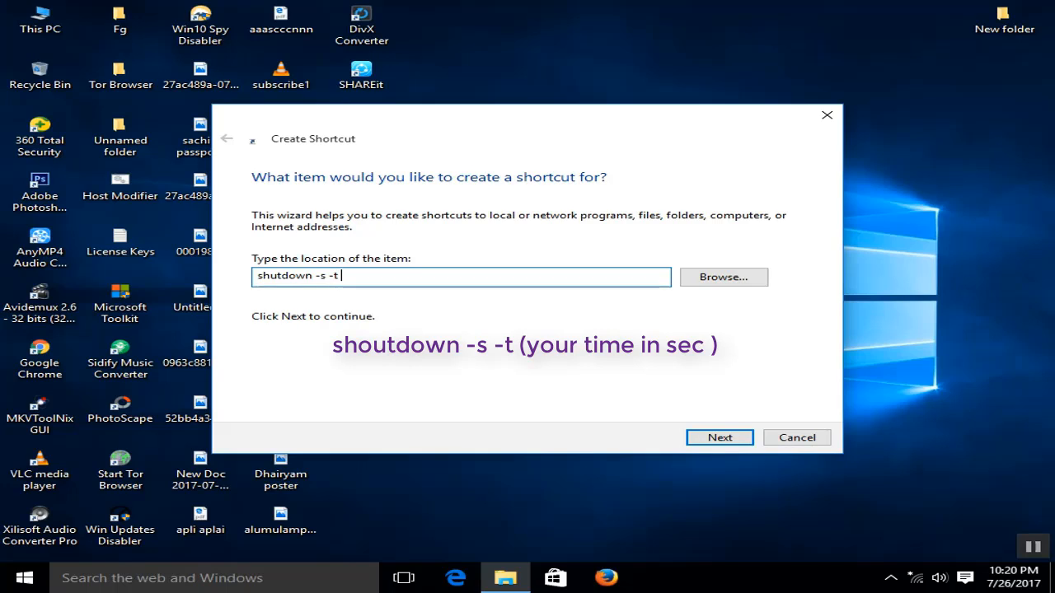
type("6")
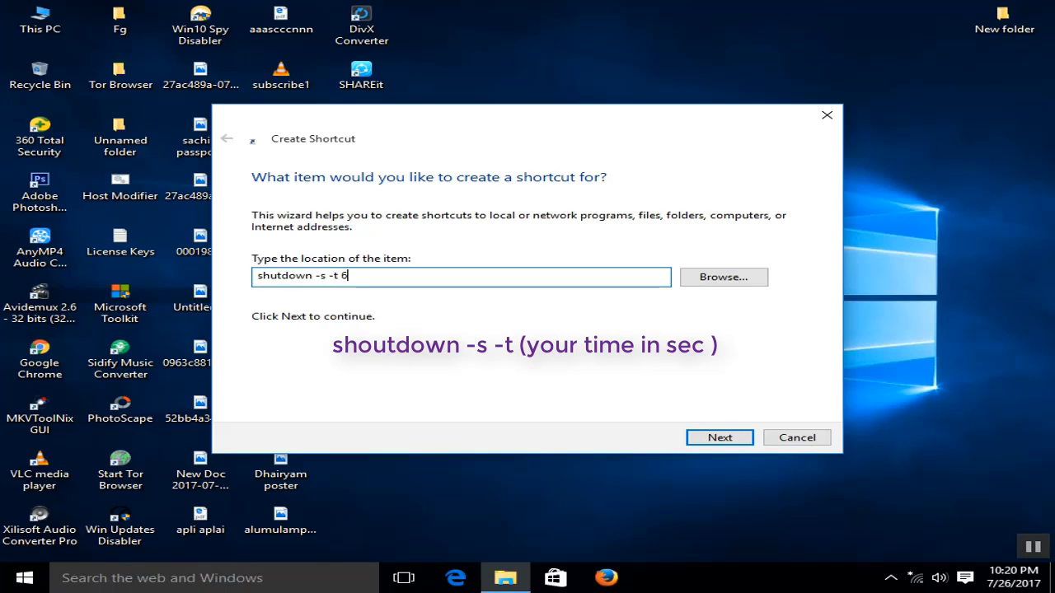
type("00")
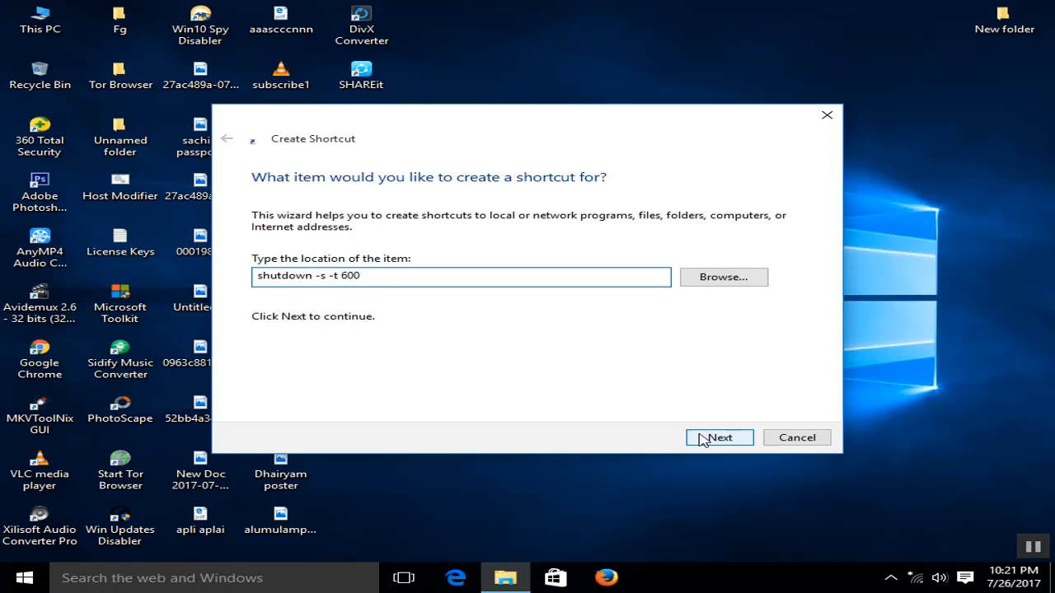
- Keep the name shutdown and finish so the shortcut appears on the desktop
left_click(719, 438)
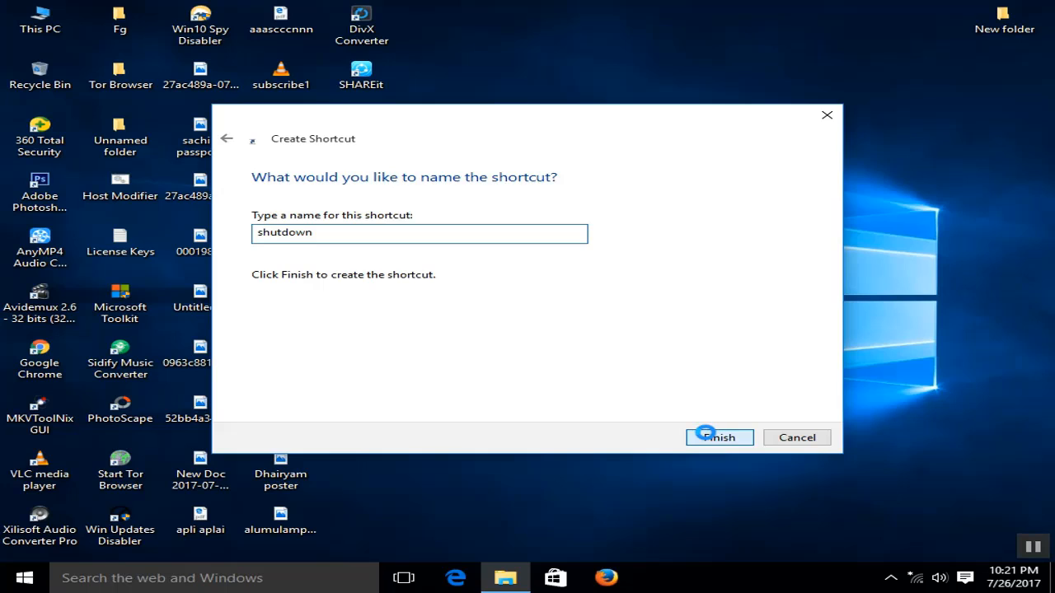
left_click(718, 437)
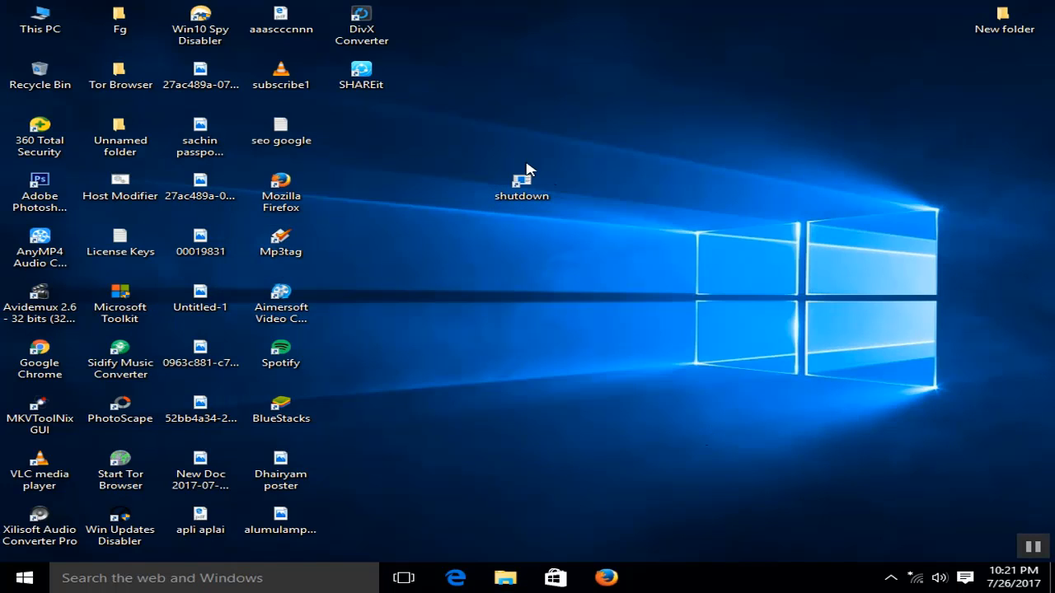
- Run the shutdown shortcut so Windows announces it will shut down in 10 minutes
left_click(521, 183)
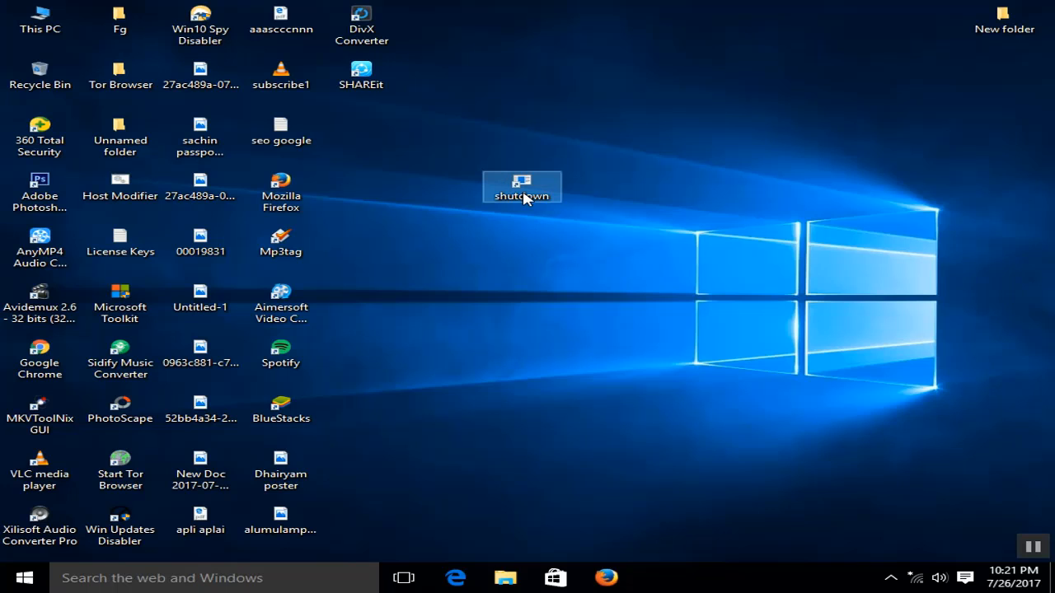
double_click(520, 185)
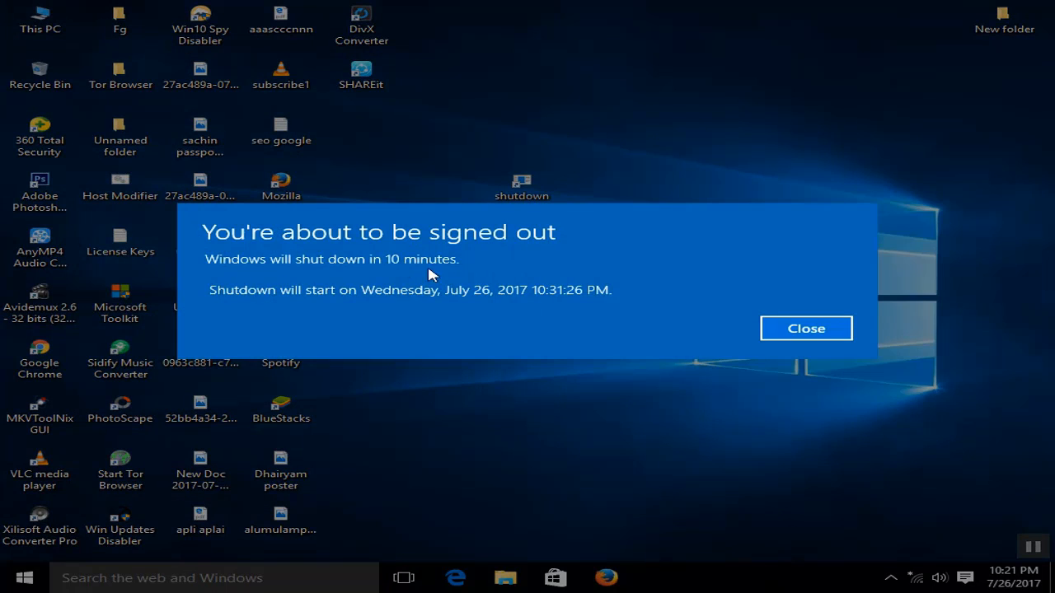
mouse_move(536, 254)
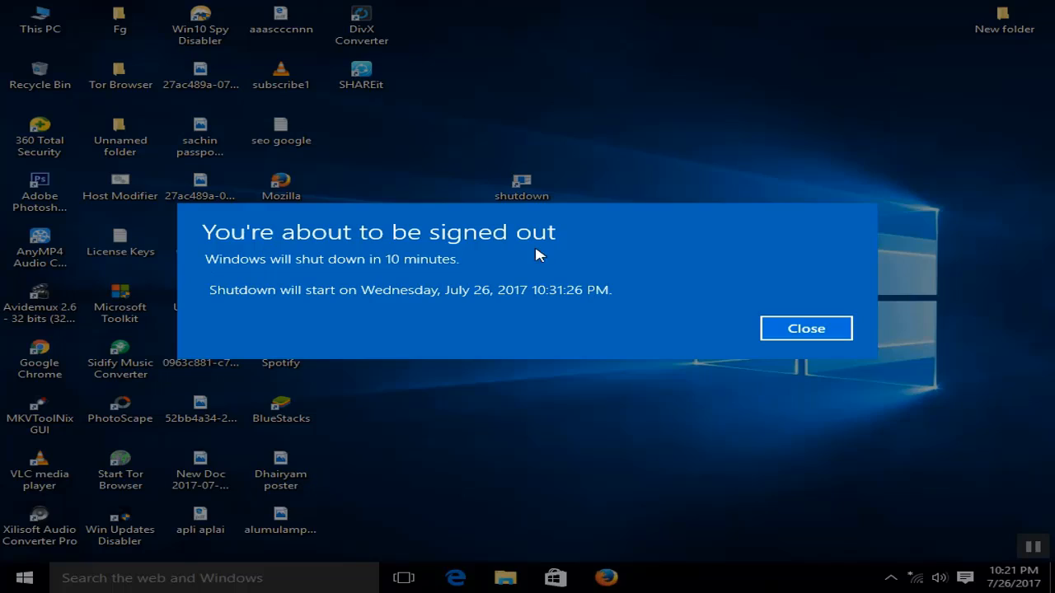
mouse_move(238, 316)
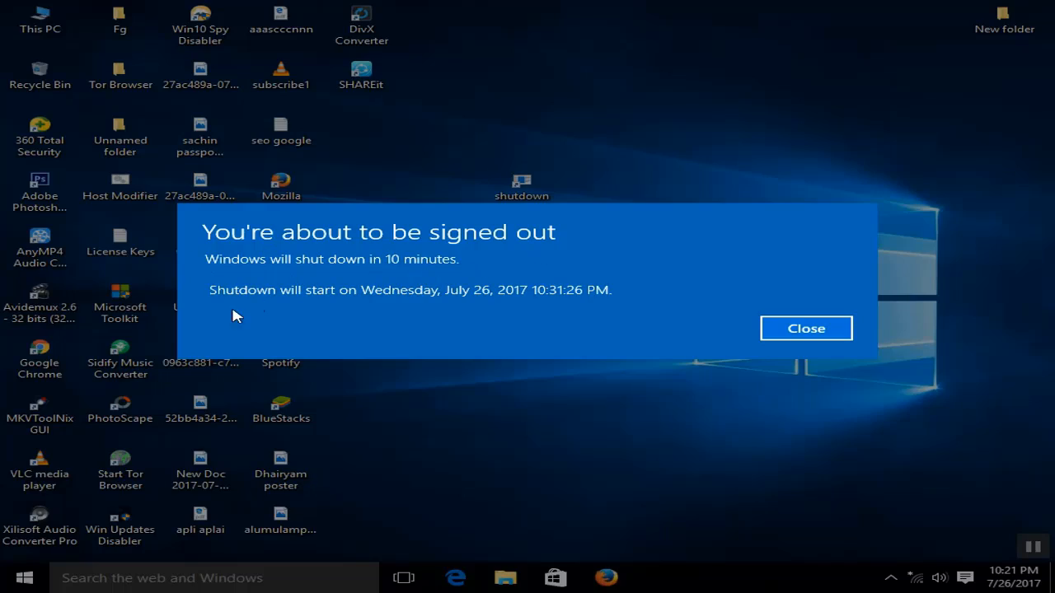